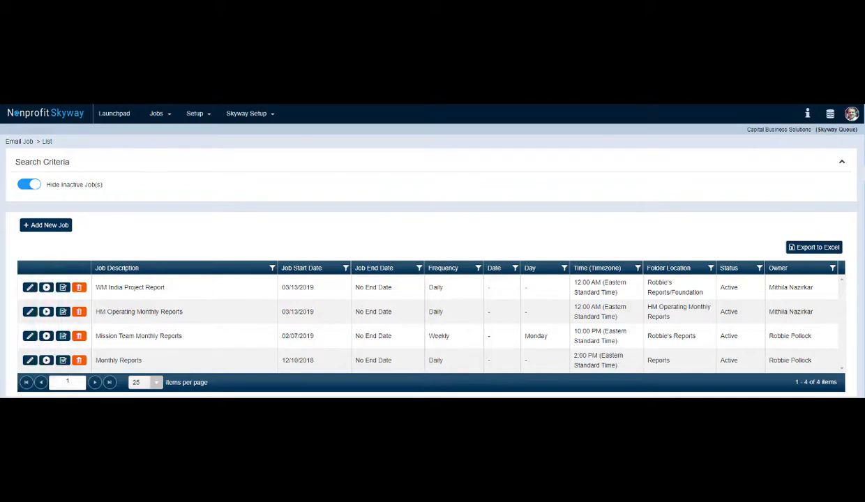
# Open the WM India Project Report email job in its edit form.
pyautogui.scroll(-3)
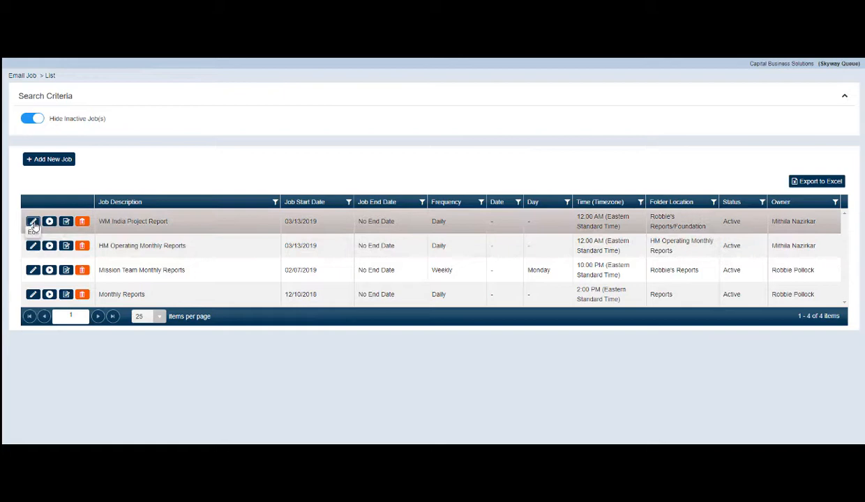
pyautogui.click(32, 220)
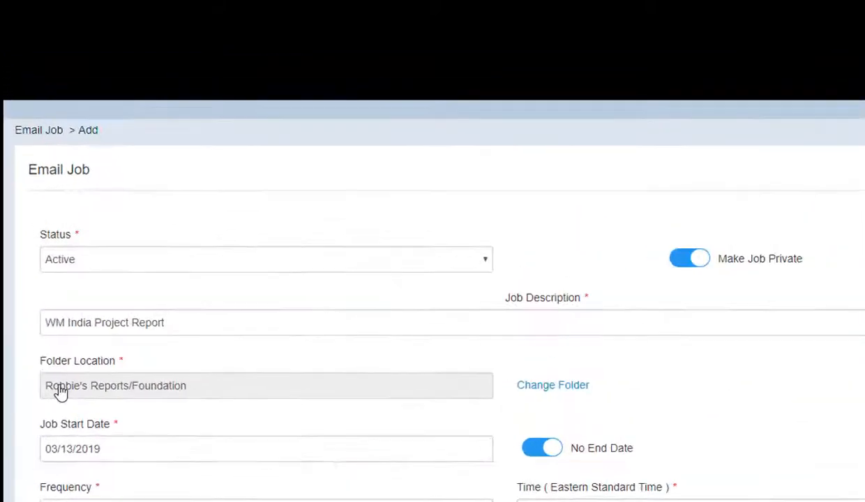
pyautogui.click(267, 259)
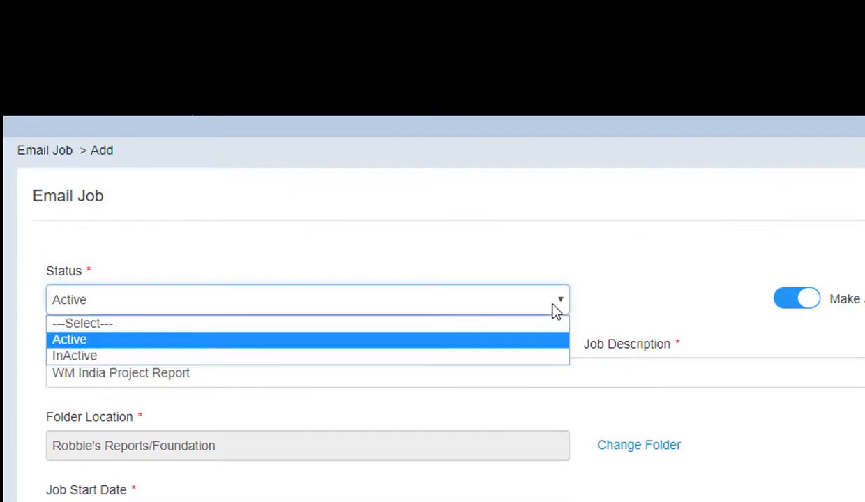
pyautogui.click(67, 339)
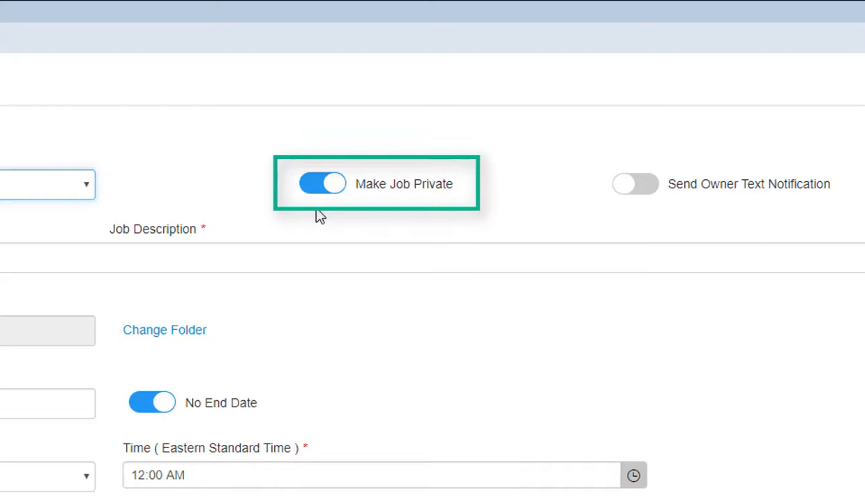
pyautogui.moveTo(318, 215)
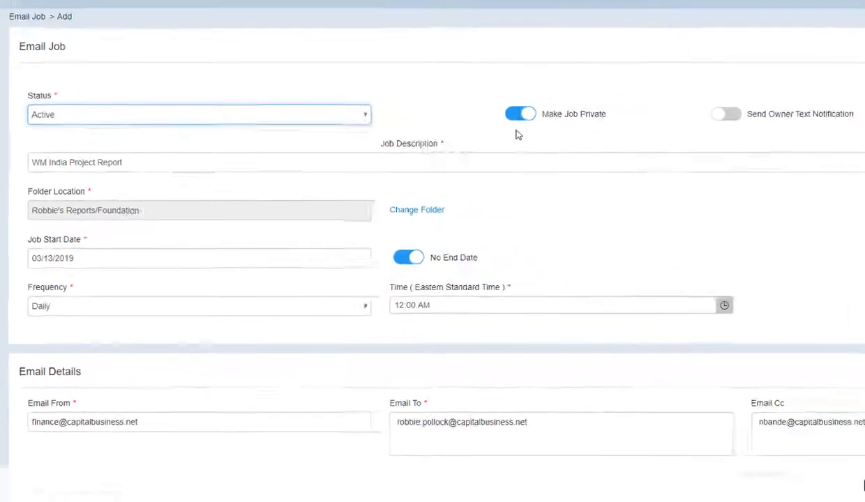
pyautogui.scroll(-3)
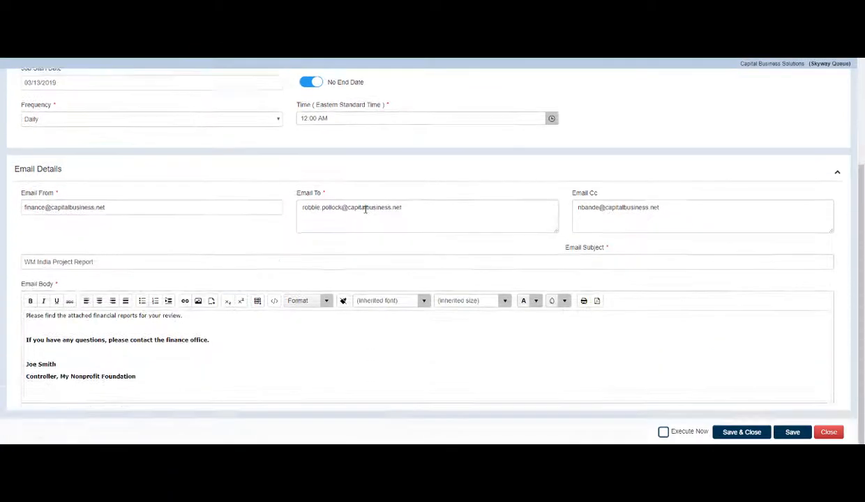
pyautogui.scroll(-3)
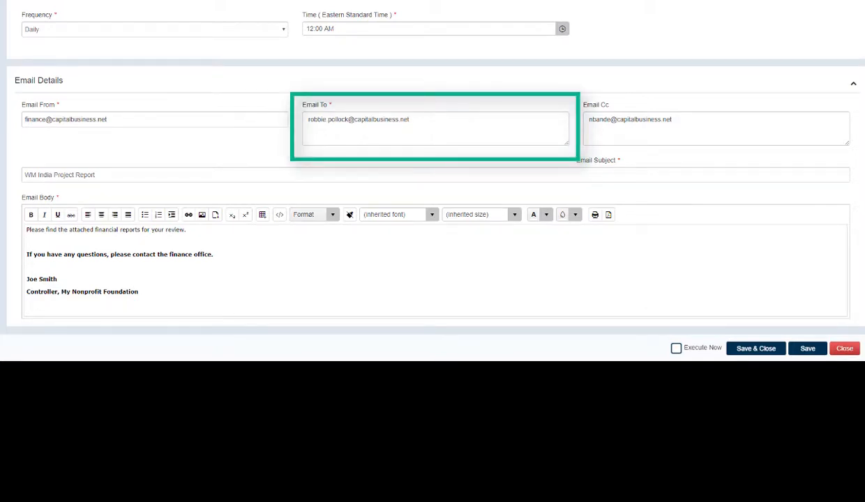
pyautogui.click(714, 128)
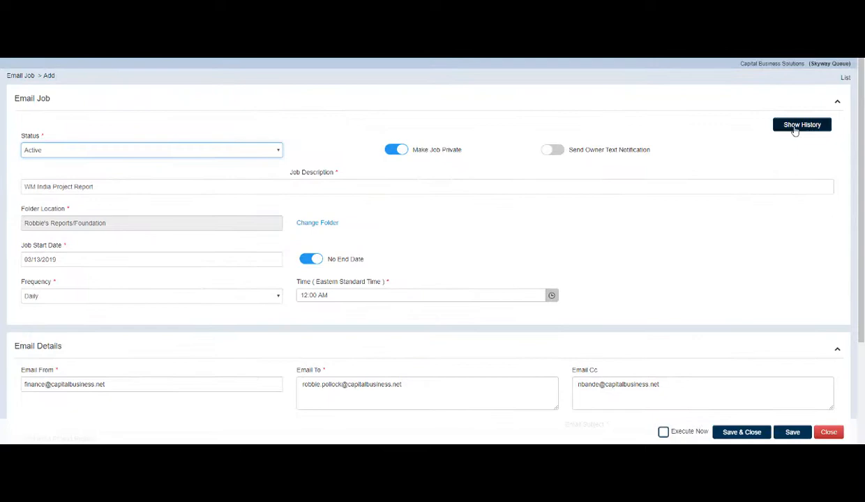
# Show the change history of the WM India Project Report job.
pyautogui.click(802, 124)
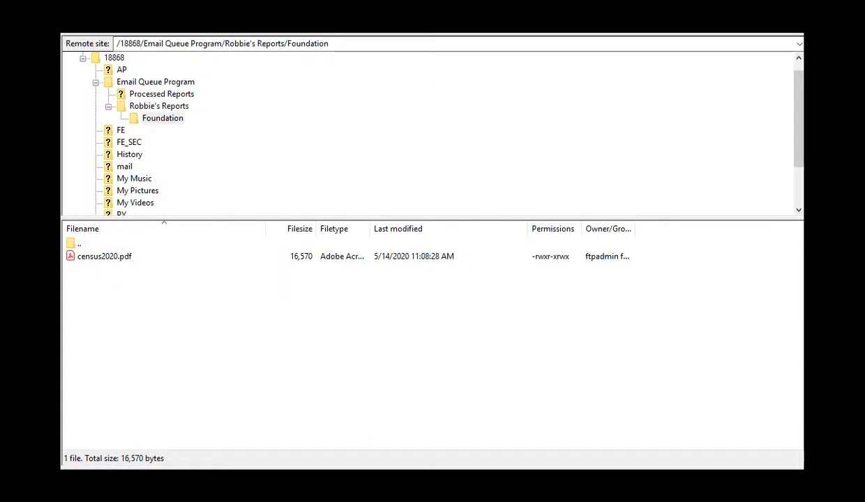
# Show the Robbie's Reports > Foundation remote folder holding census2020.pdf.
pyautogui.click(106, 257)
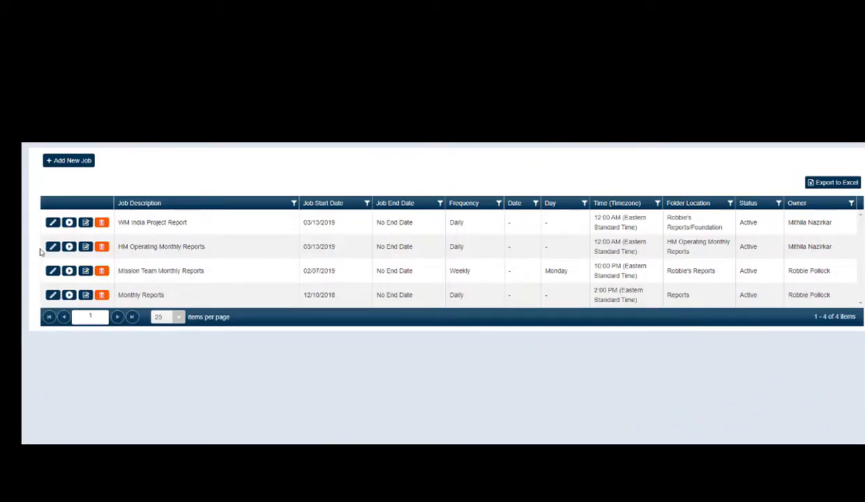
pyautogui.moveTo(70, 223)
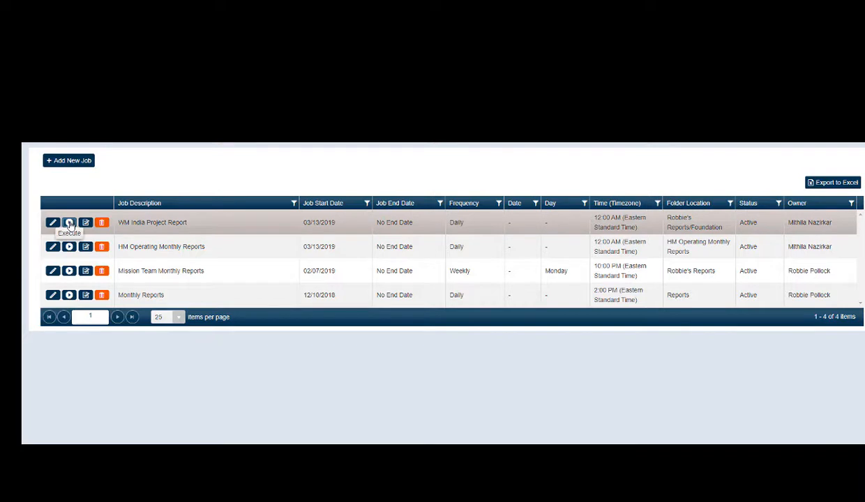
# Execute the WM India Project Report email job now.
pyautogui.click(69, 223)
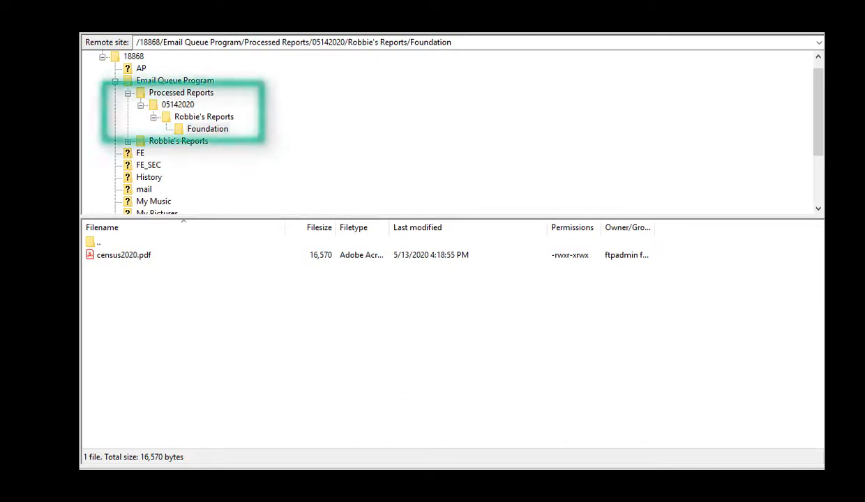
# Show census2020.pdf in Processed Reports > 05142020 > Robbie's Reports > Foundation.
pyautogui.click(124, 254)
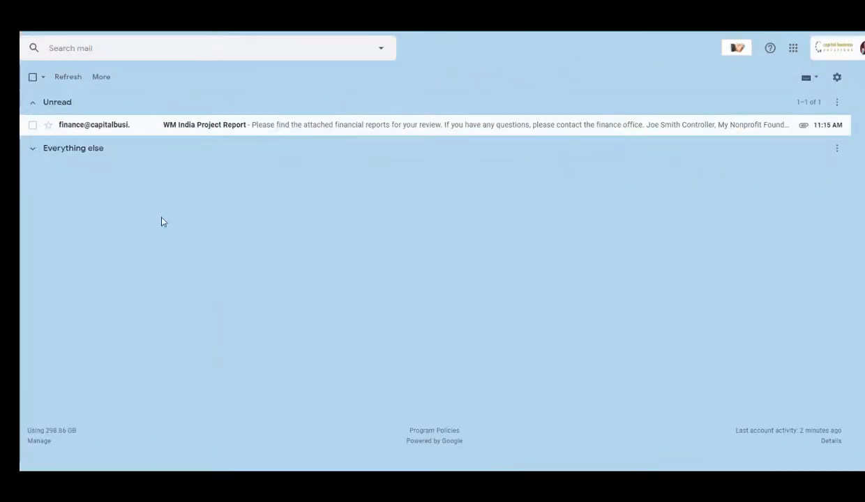
pyautogui.moveTo(156, 159)
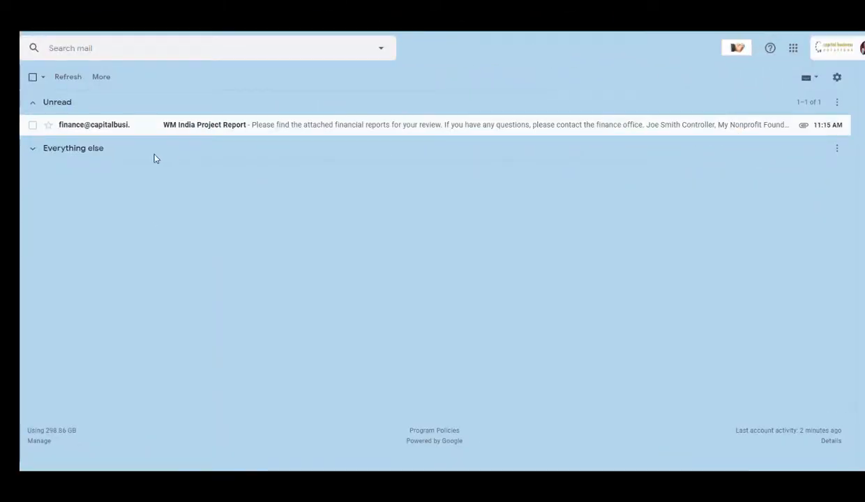
# Open the unread WM India Project Report email with the census2020.pdf attachment.
pyautogui.click(204, 126)
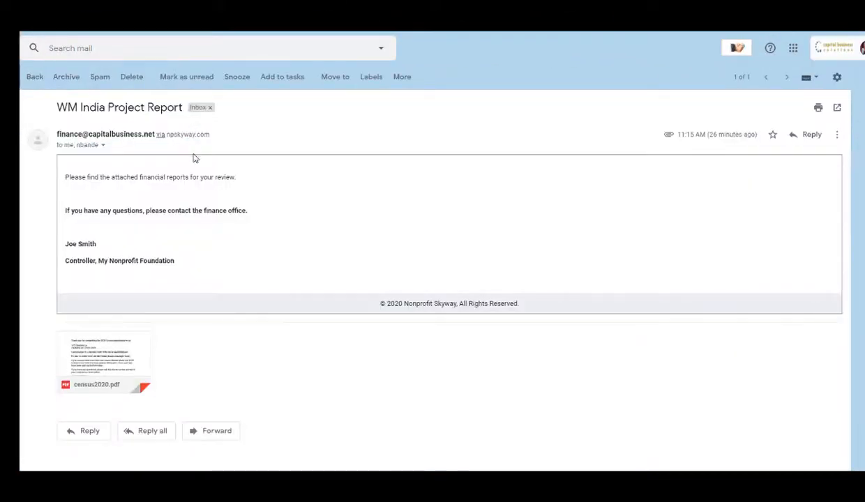